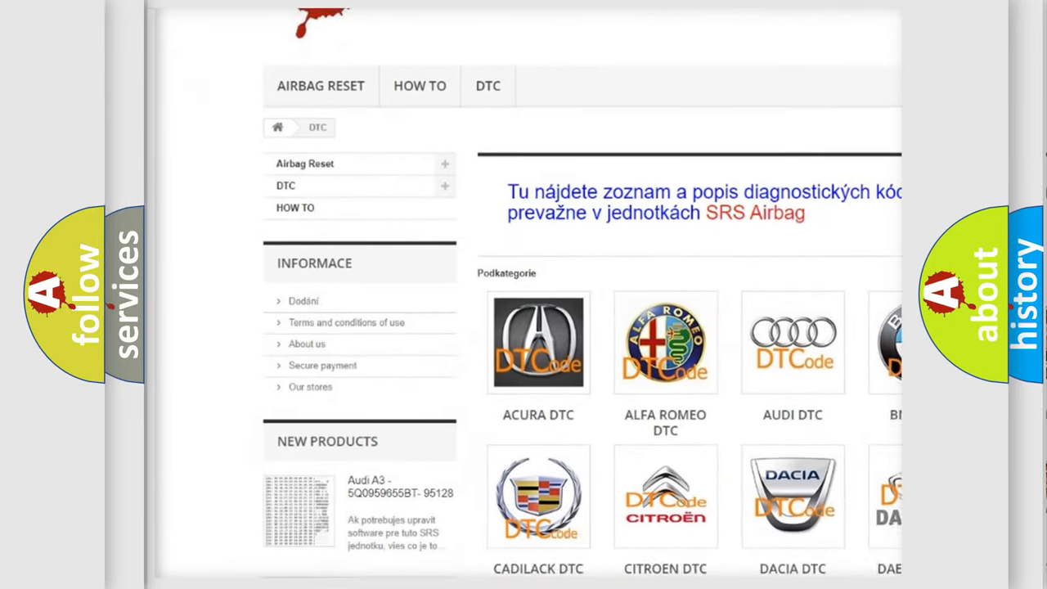
scroll(down, 3)
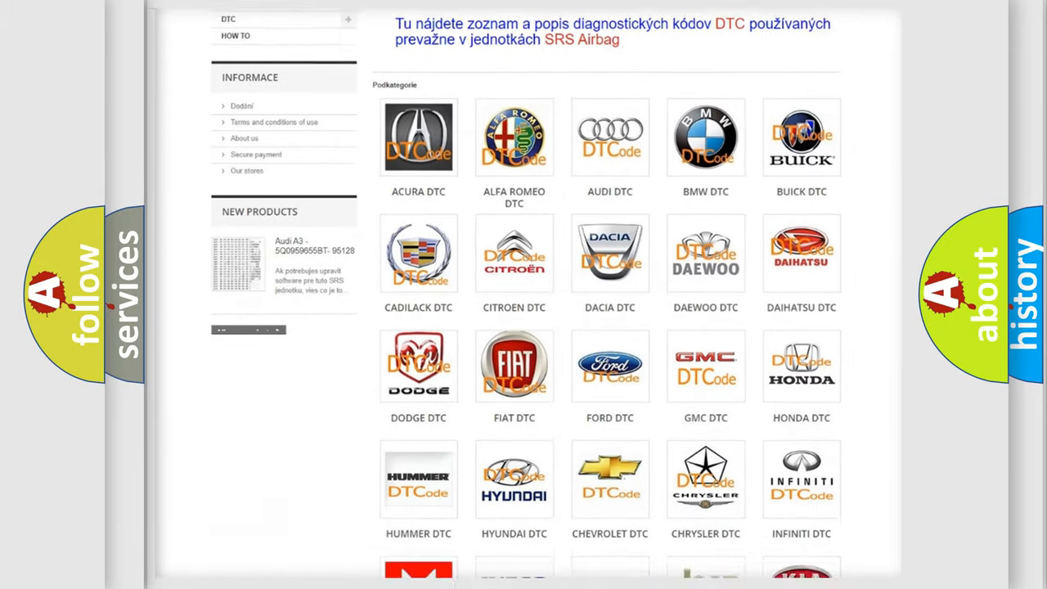
scroll(down, 3)
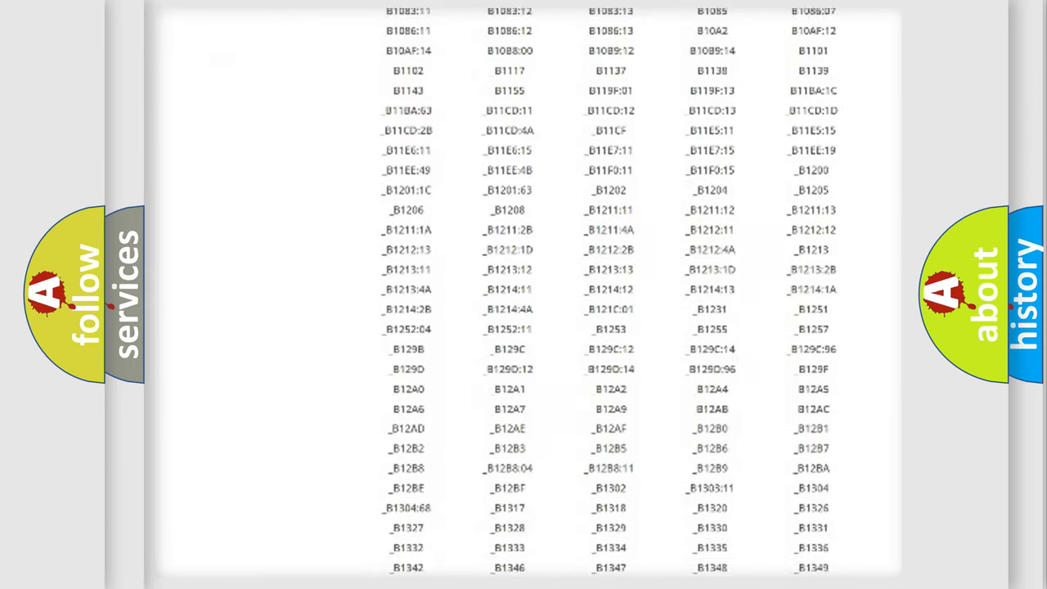
scroll(down, 3)
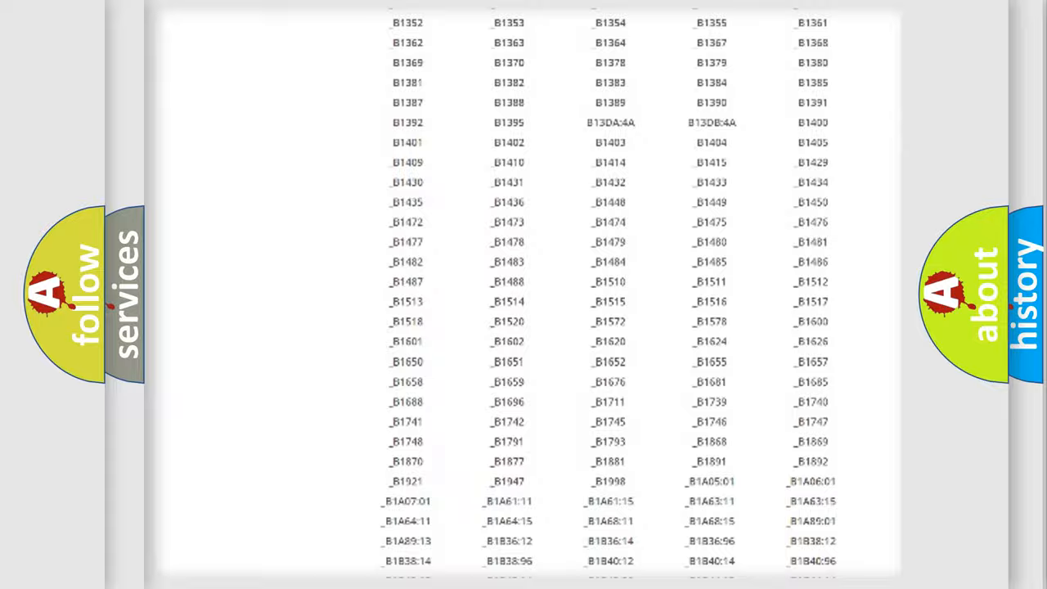